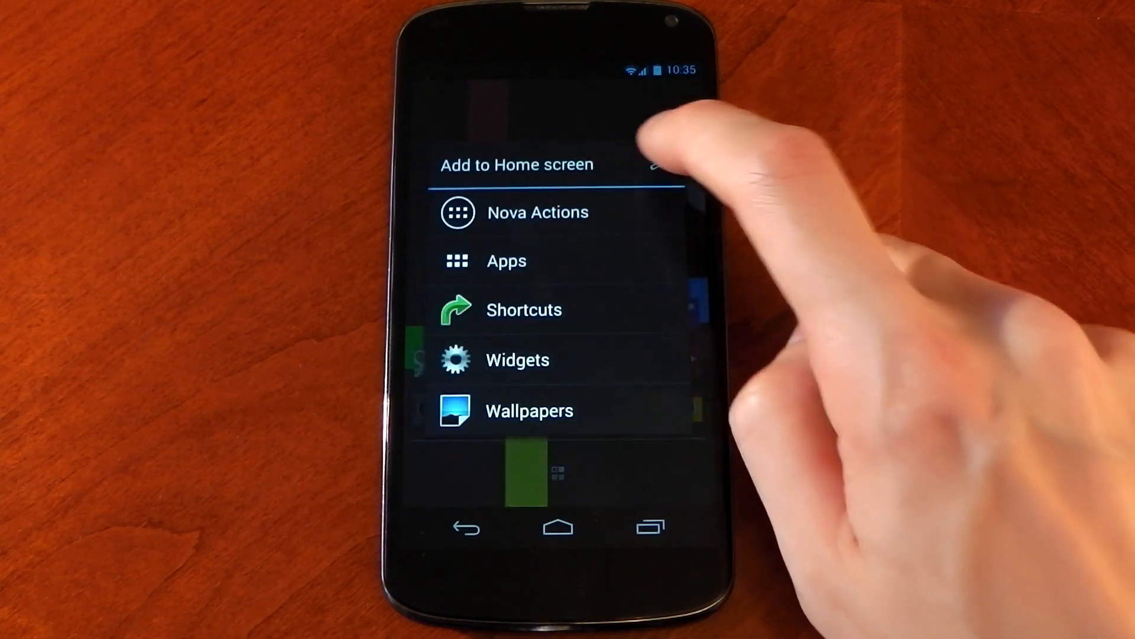
Set Nova's Desktop Grid to 8 rows × 6 columns and enable Resize all widgets.
click(538, 212)
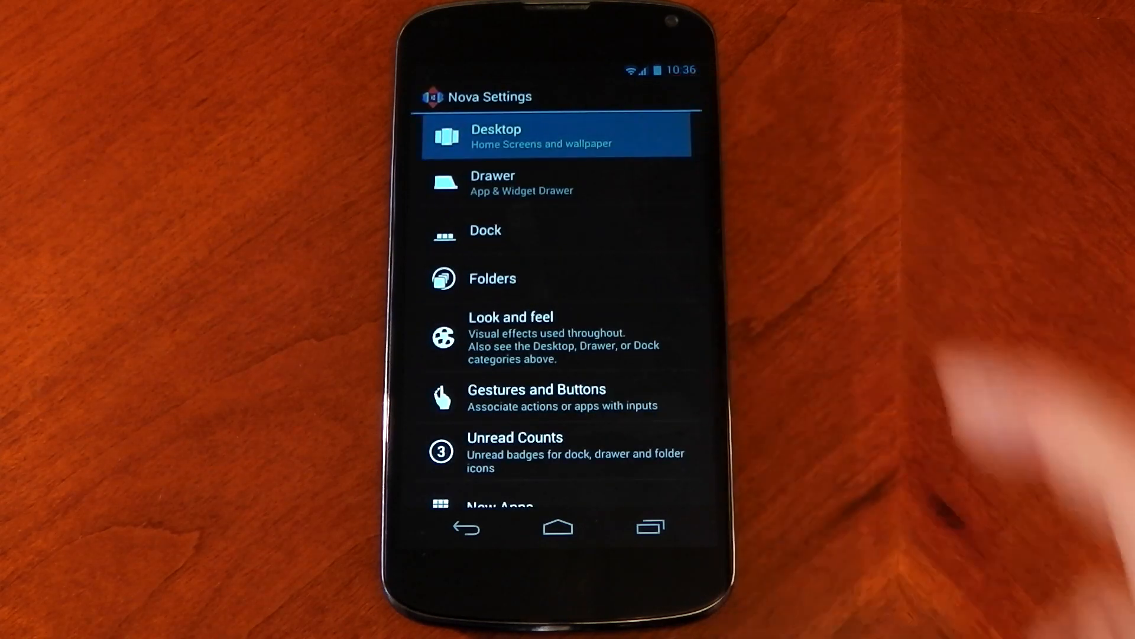
click(555, 136)
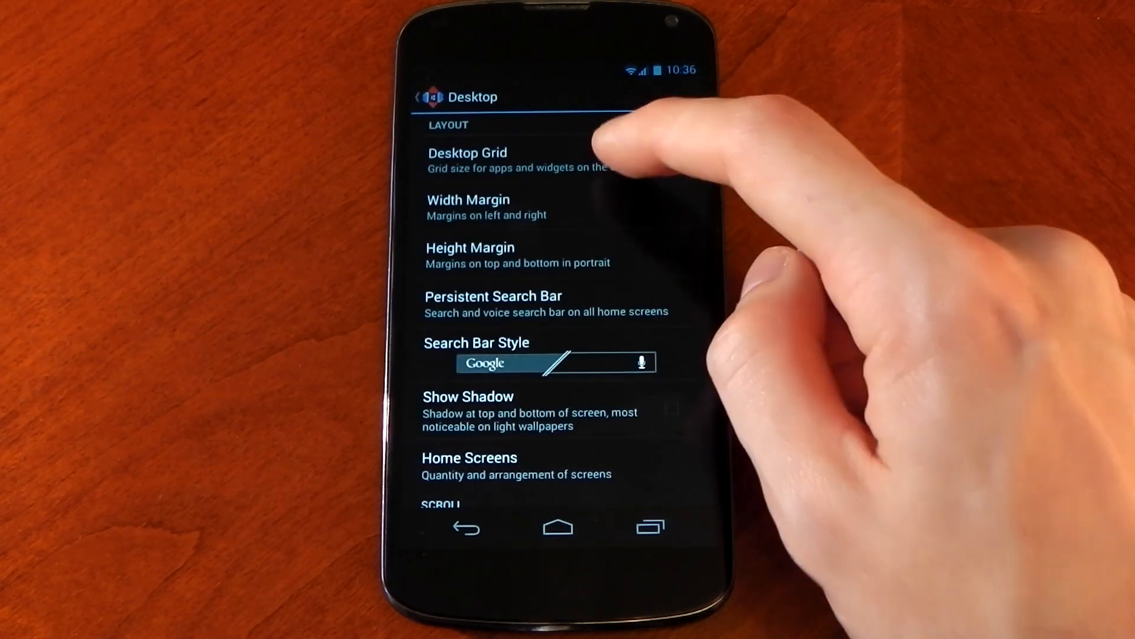
click(467, 159)
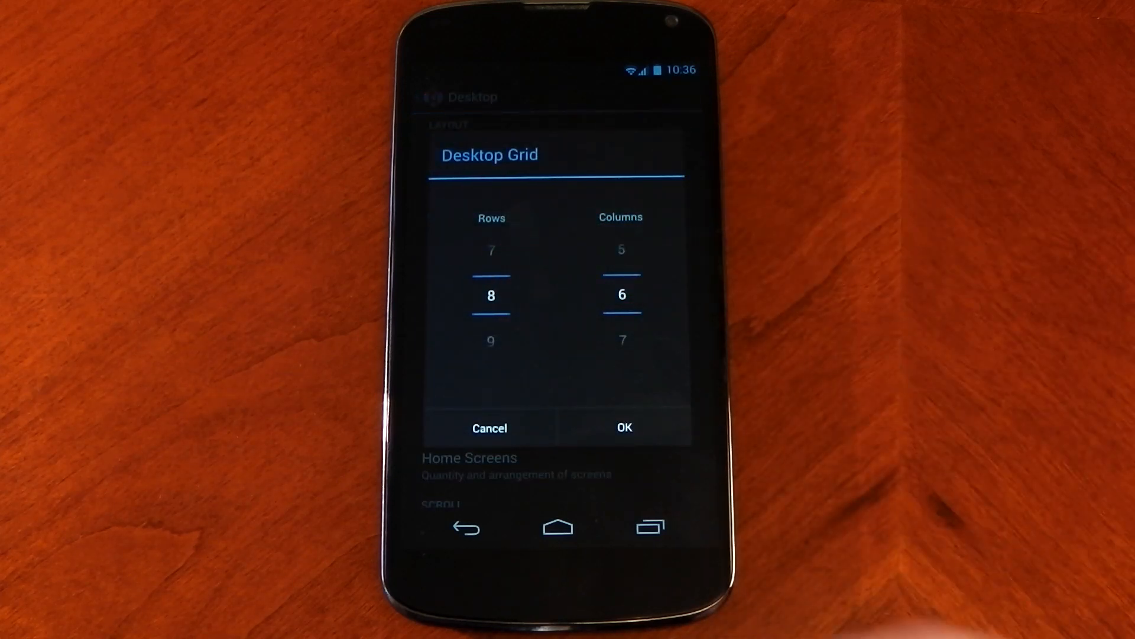
click(623, 427)
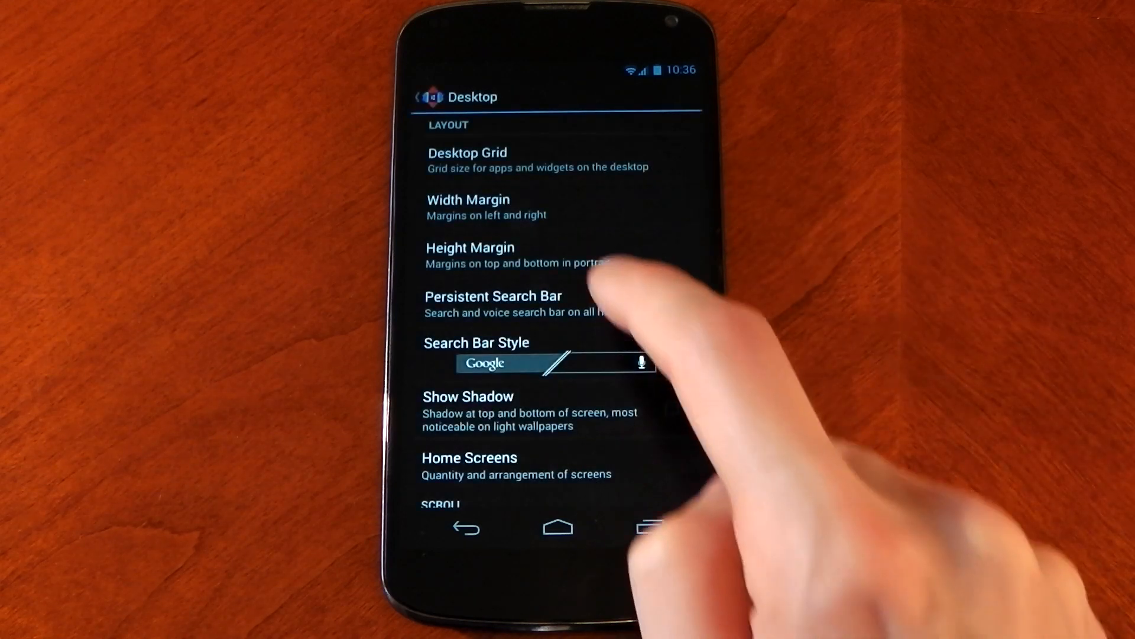
click(470, 255)
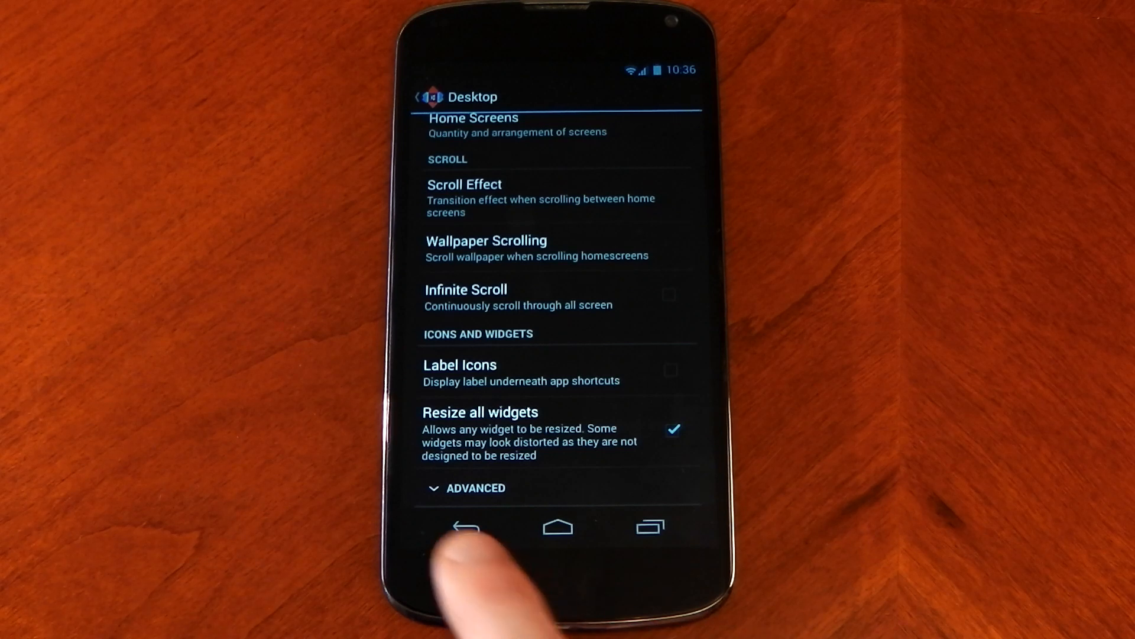
click(465, 527)
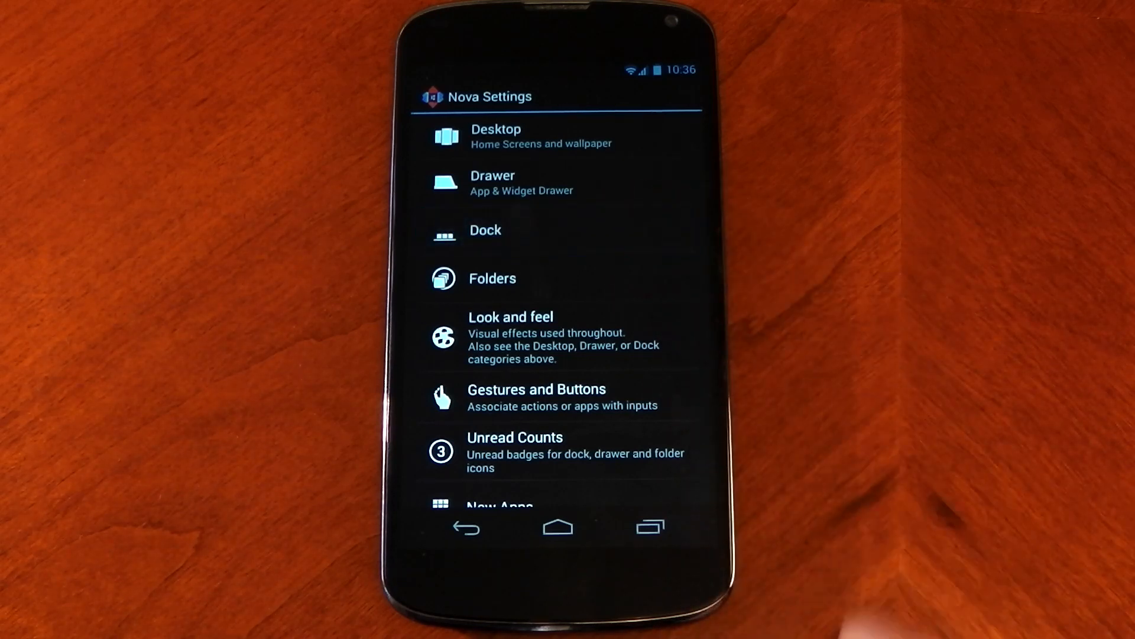
click(485, 229)
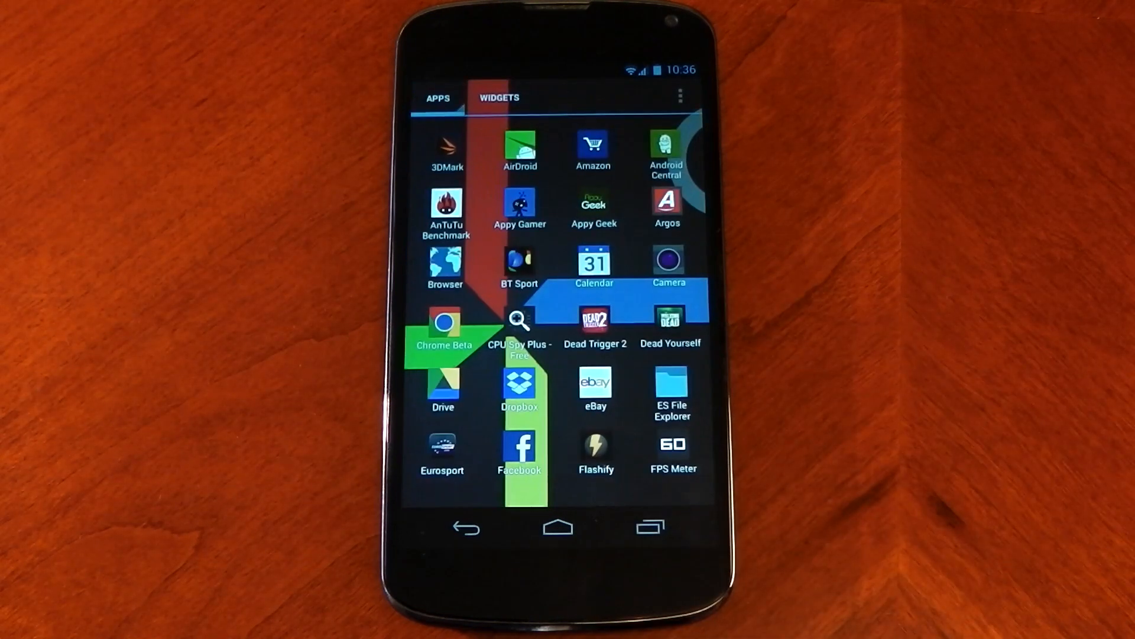
click(557, 527)
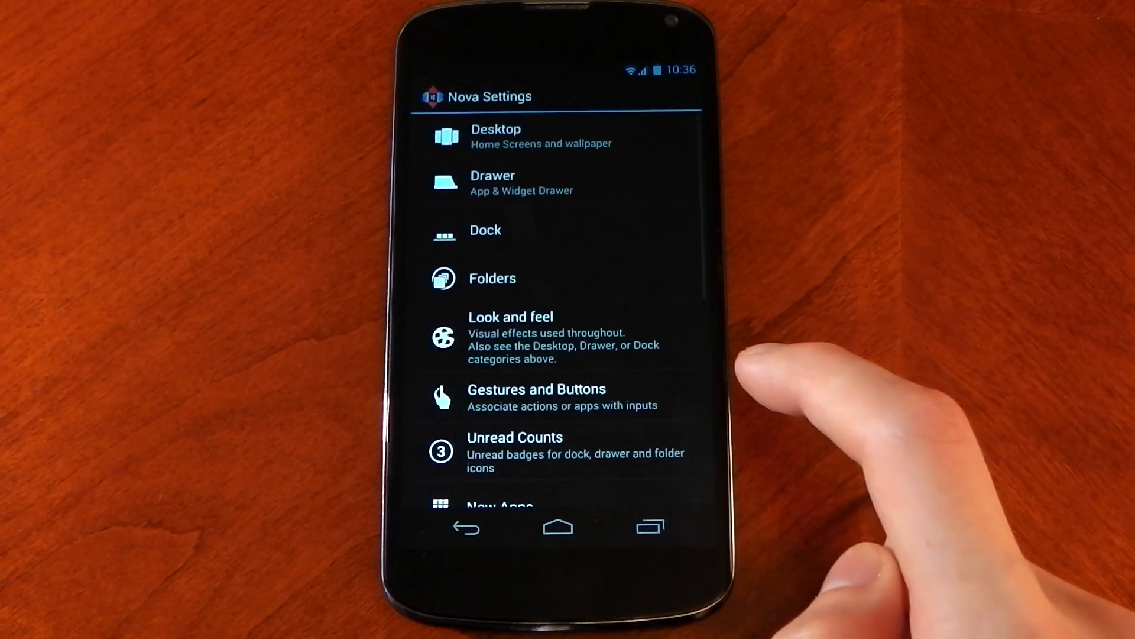
Browse Gestures and Buttons: double tap opens drawer, two-finger swipe up opens Nova Settings.
click(536, 396)
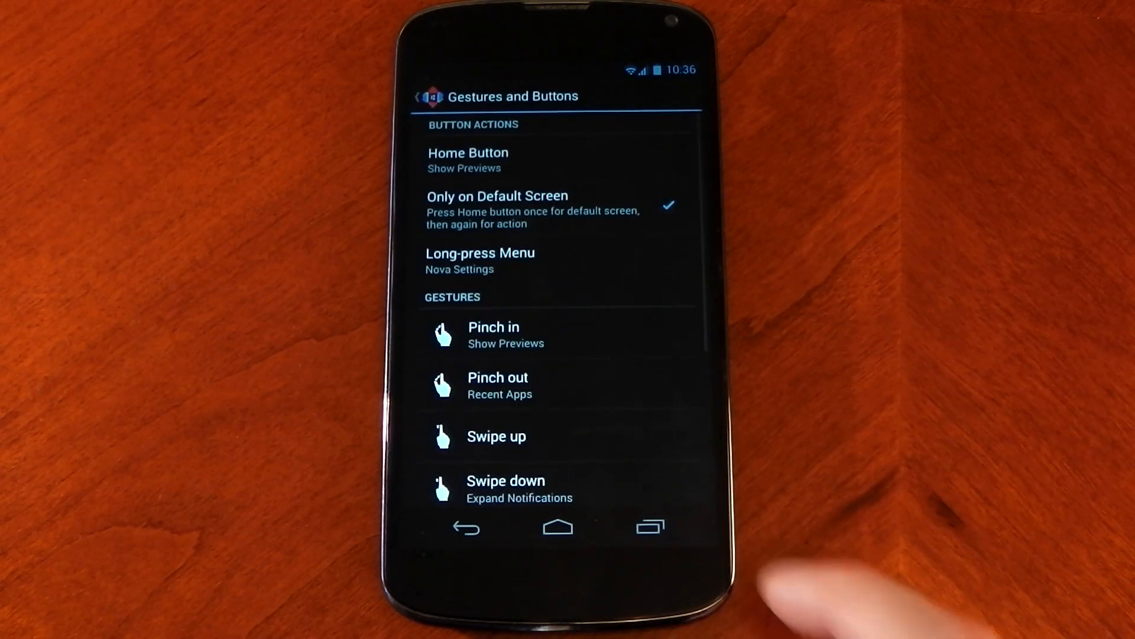
scroll(down, 3)
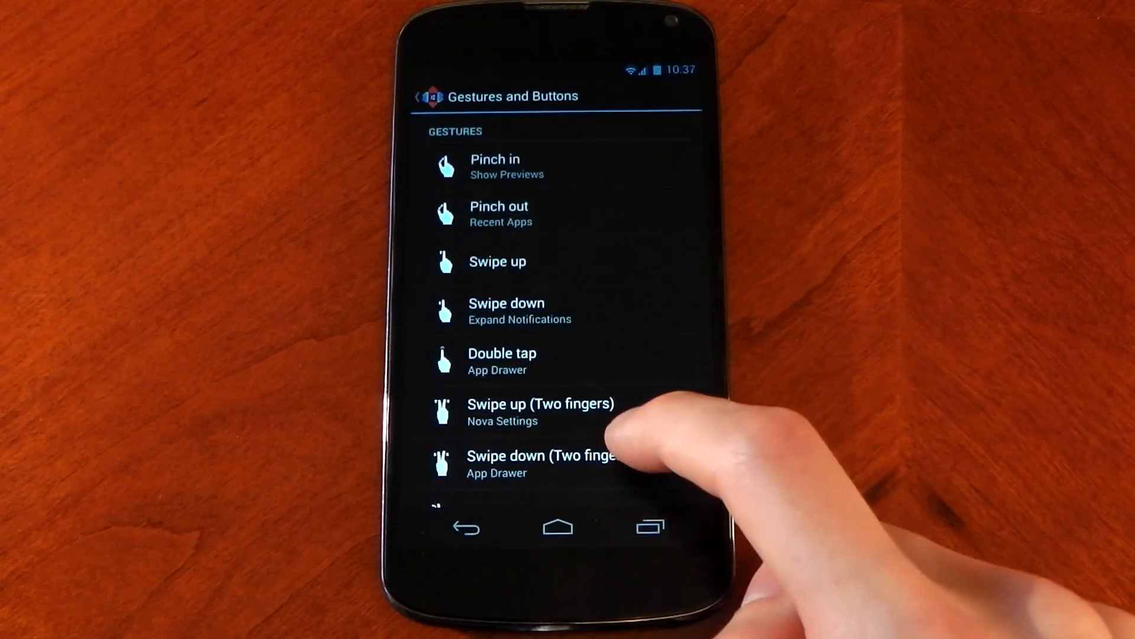
scroll(down, 3)
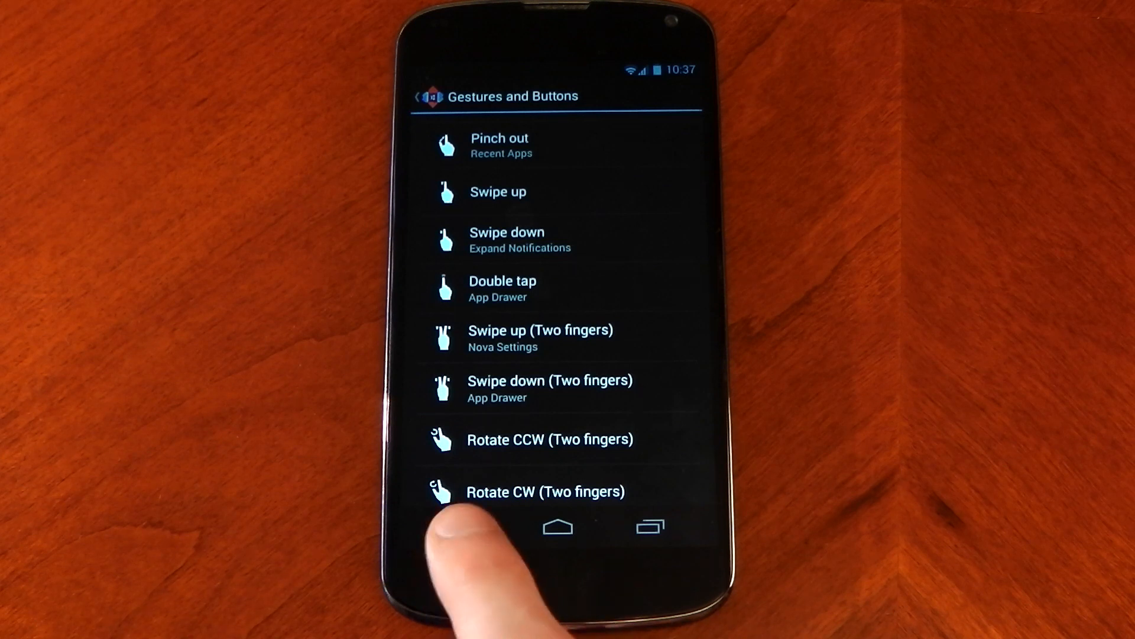
click(465, 527)
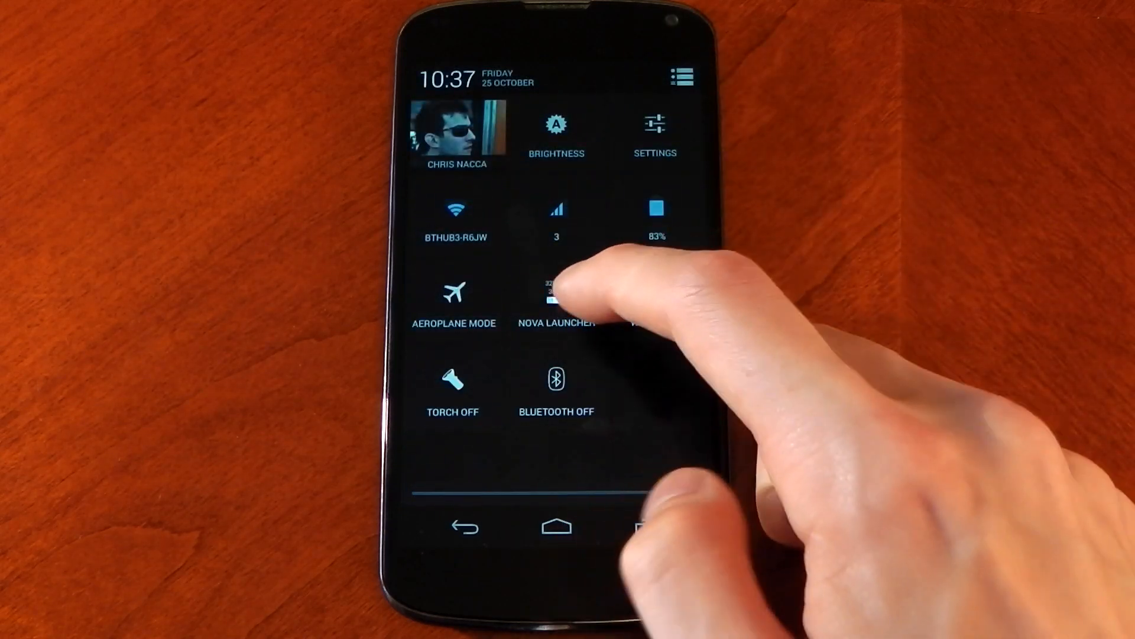
Review Nova Launcher's per-app layout and navigation bar colour in Paranoid Android settings.
click(555, 304)
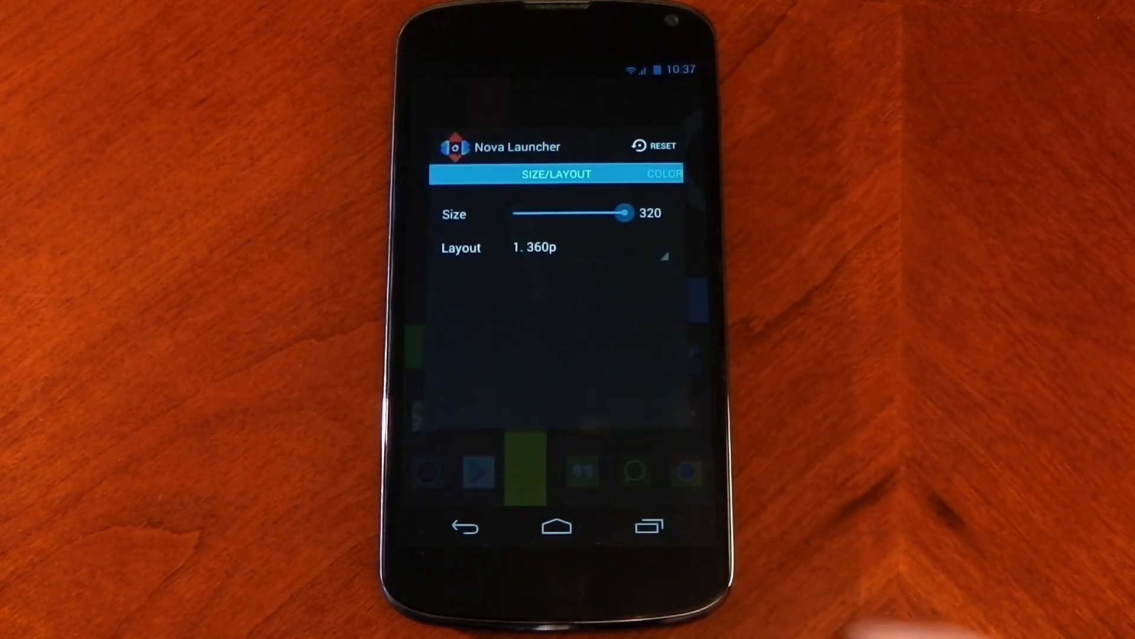
click(664, 174)
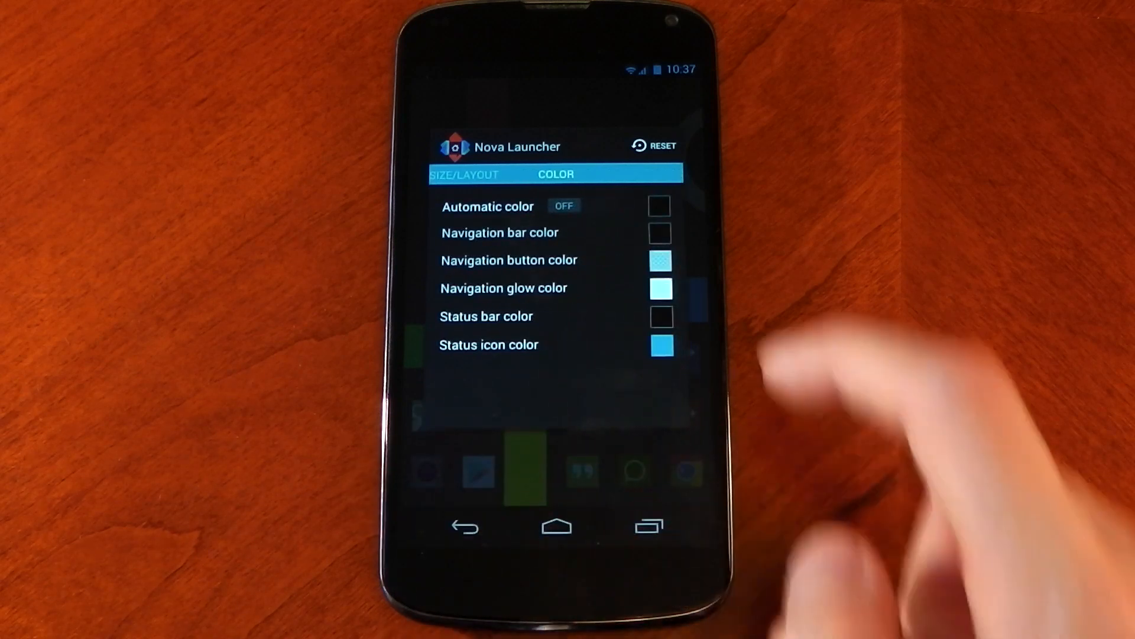
click(660, 345)
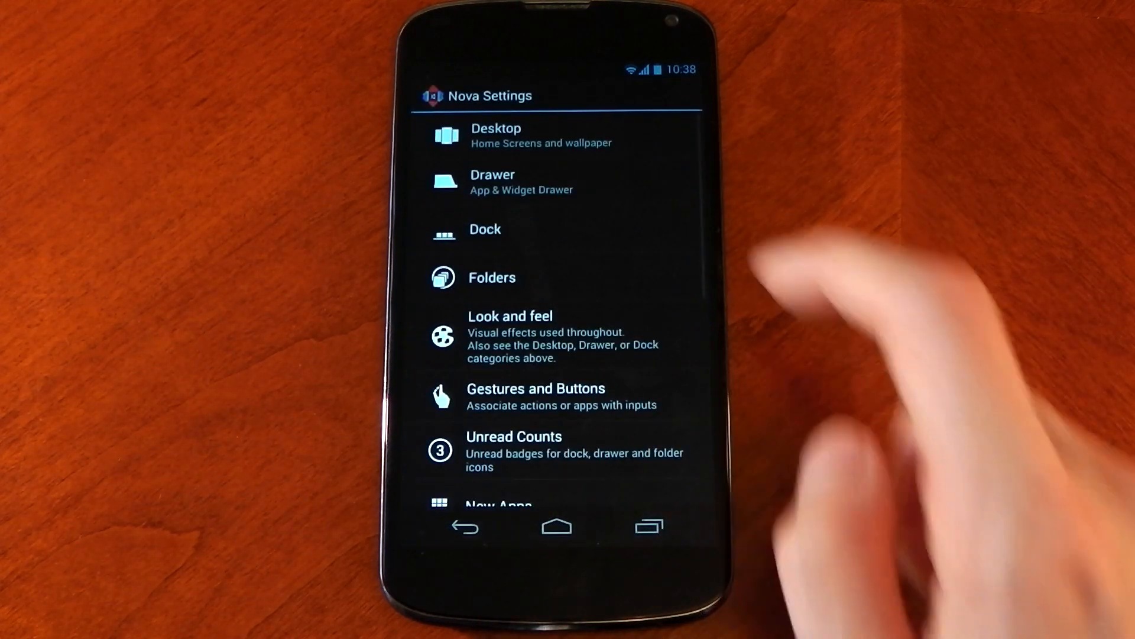
Push the Drawer background transparency slider to maximum and return home.
click(492, 181)
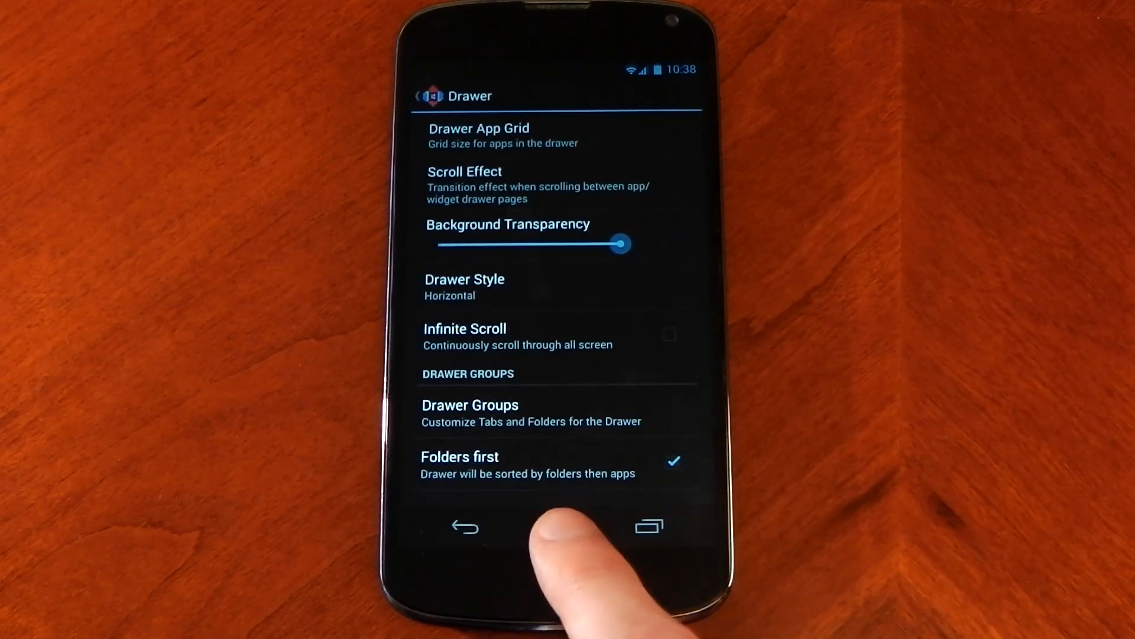
click(554, 526)
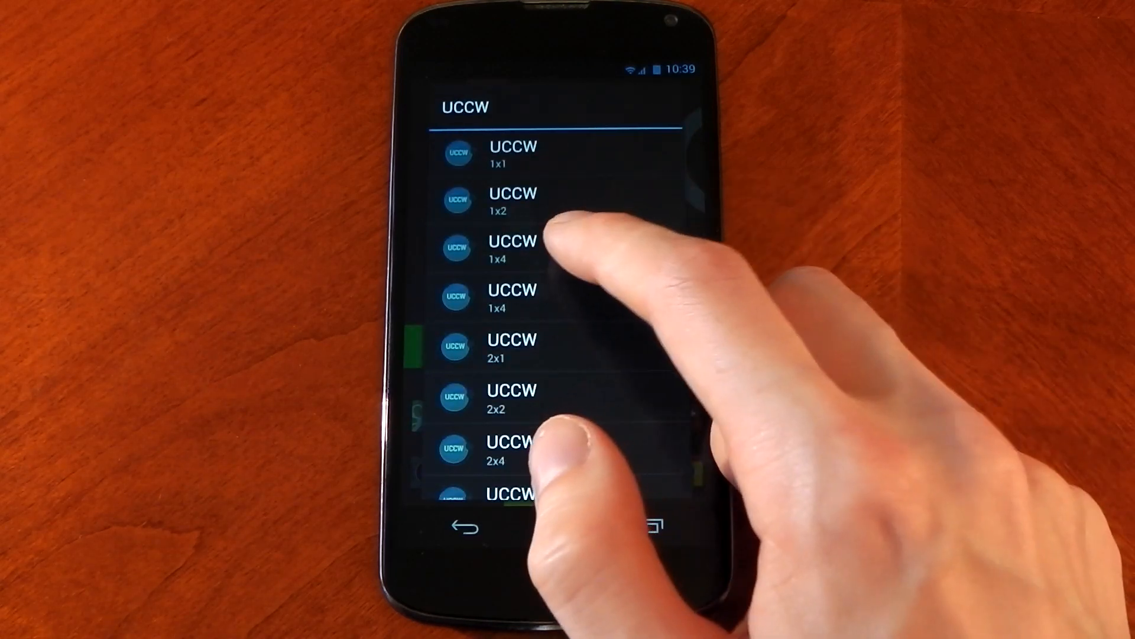
Place a sized, blank UCCW widget on the home screen and begin its setup.
click(512, 248)
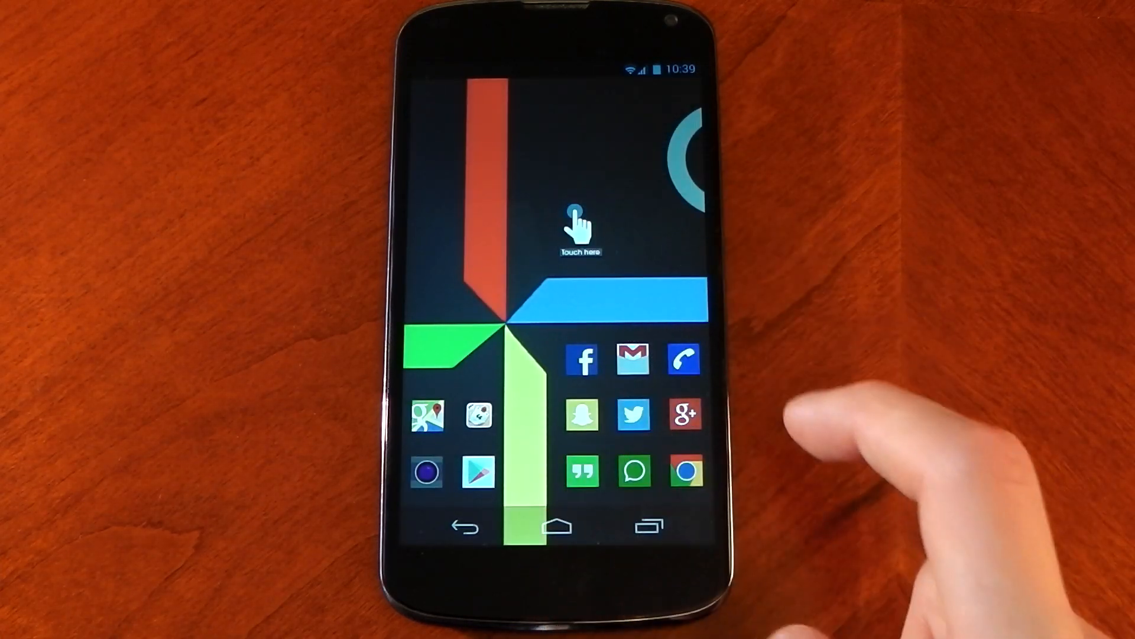
click(579, 225)
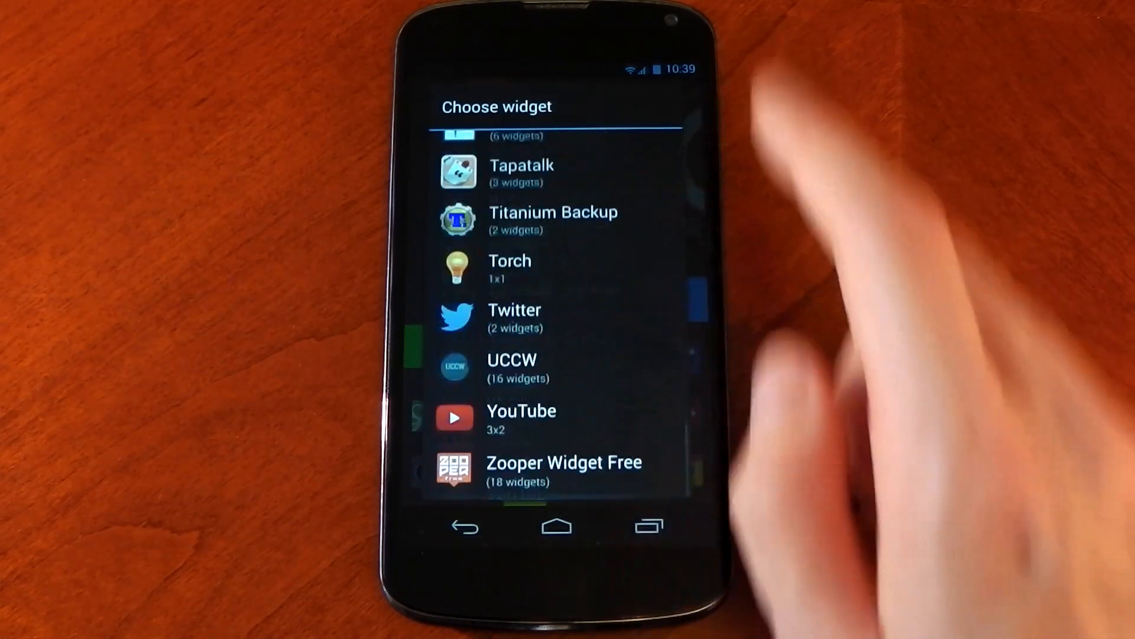
Add a UCCW clock skin showing 10:39 and Friday above the app icons.
click(513, 368)
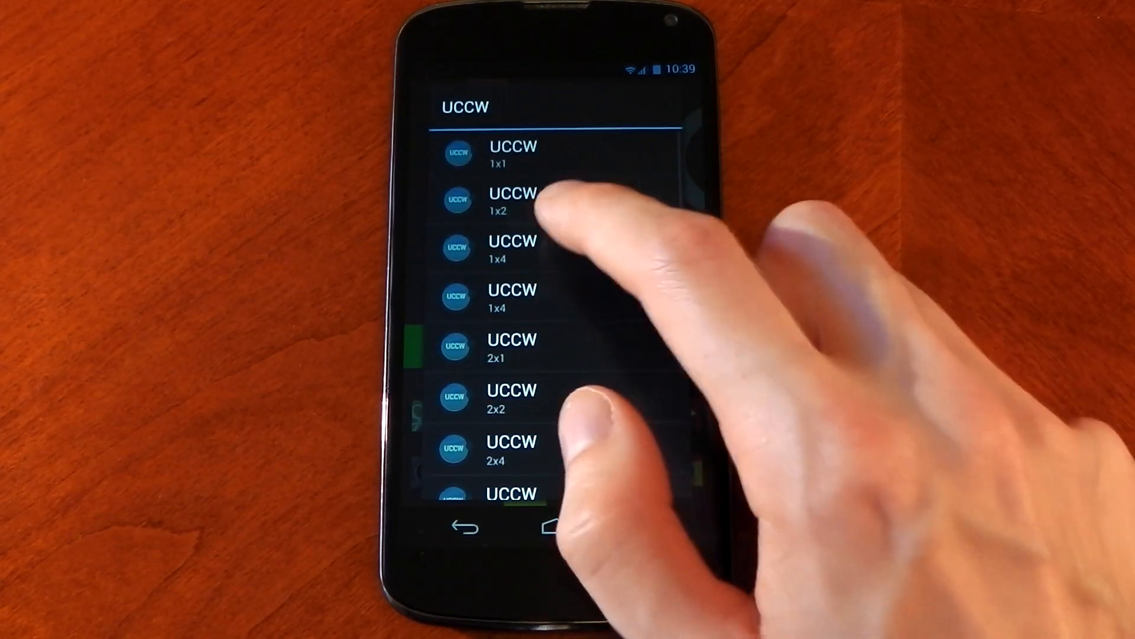
click(511, 200)
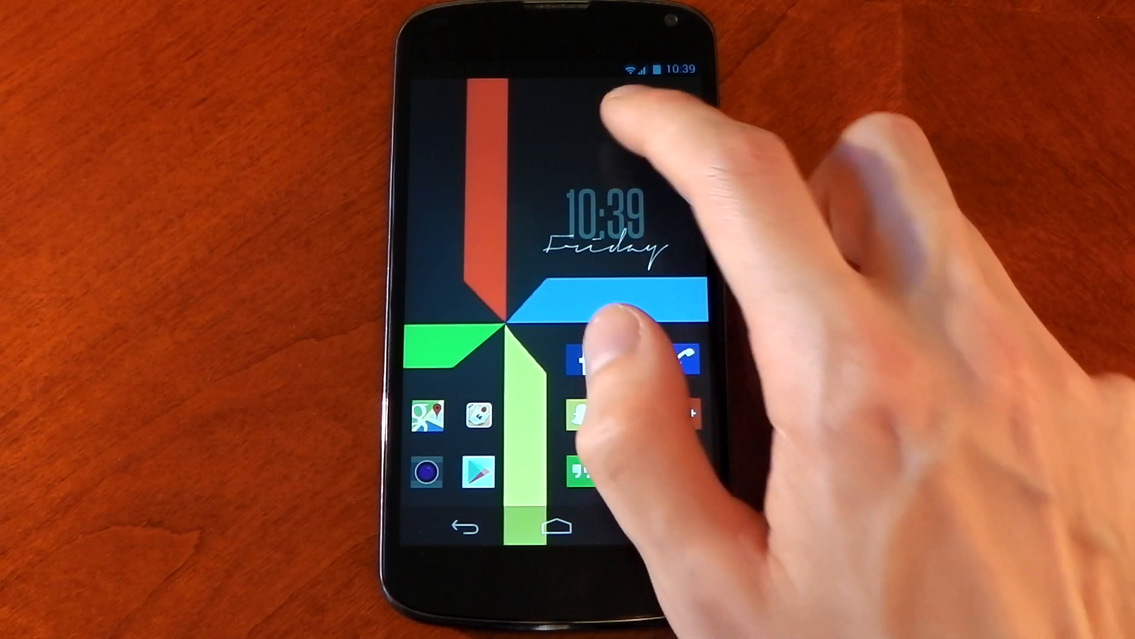
click(616, 217)
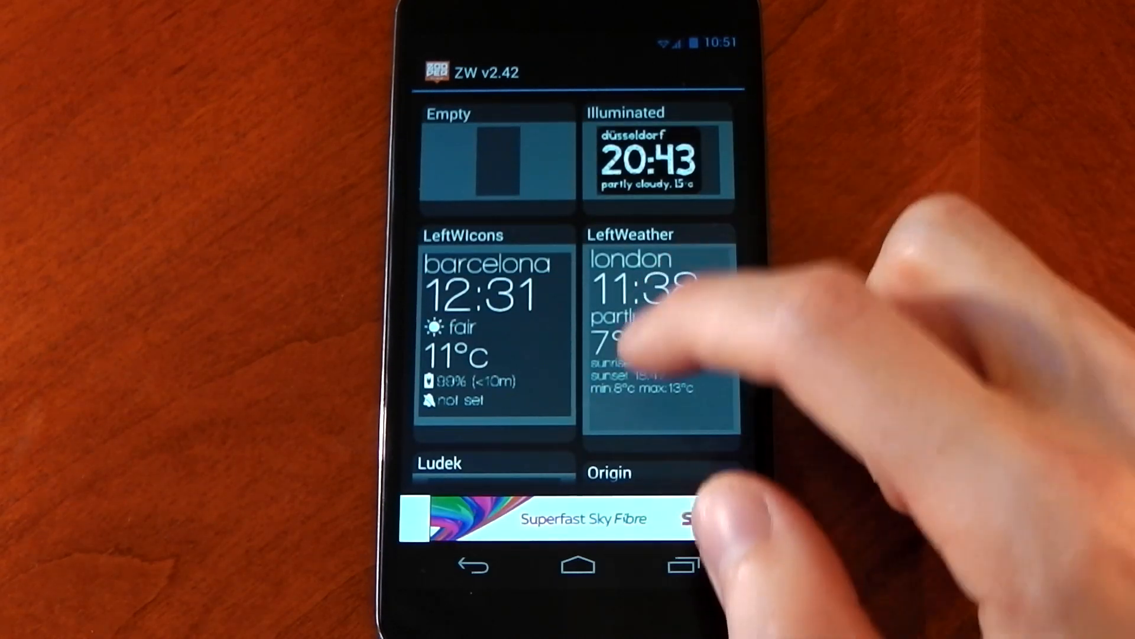
Scroll the Zooper gallery through templates like LeftWeather, PopDate and ProgressClock.
scroll(down, 3)
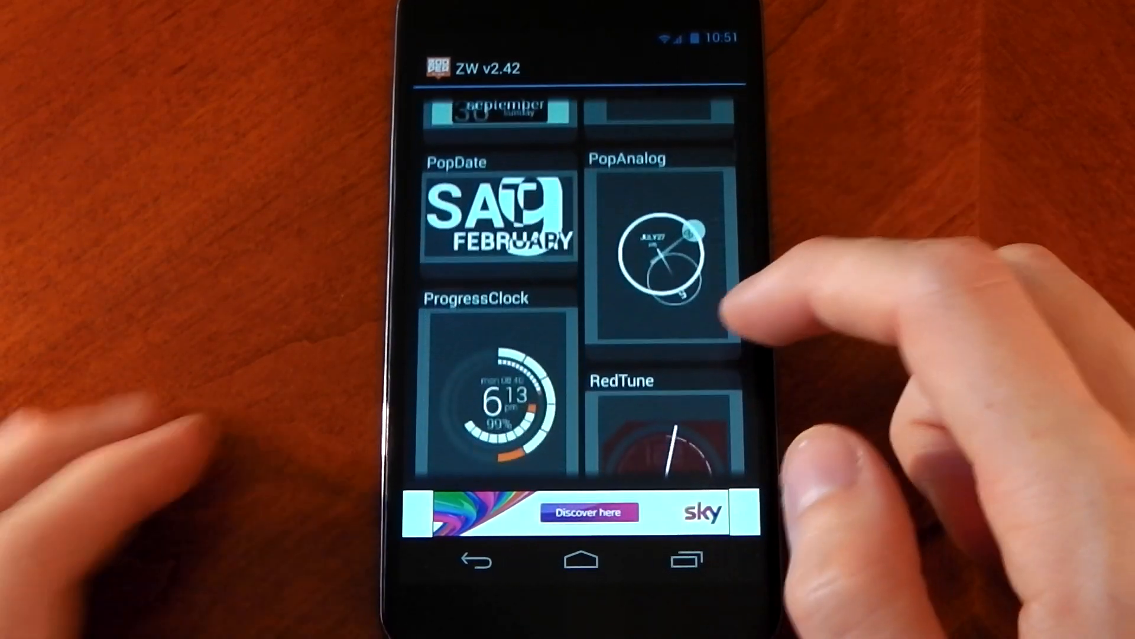
scroll(down, 3)
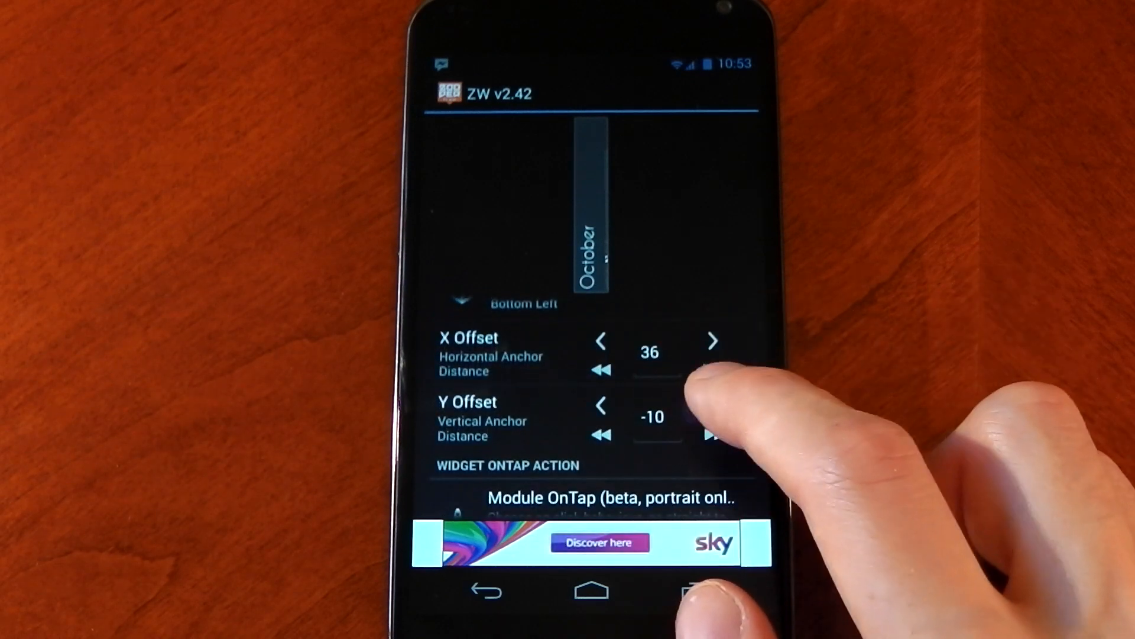
Move the October date module to X offset 64 and Y offset 29 from bottom left.
click(709, 435)
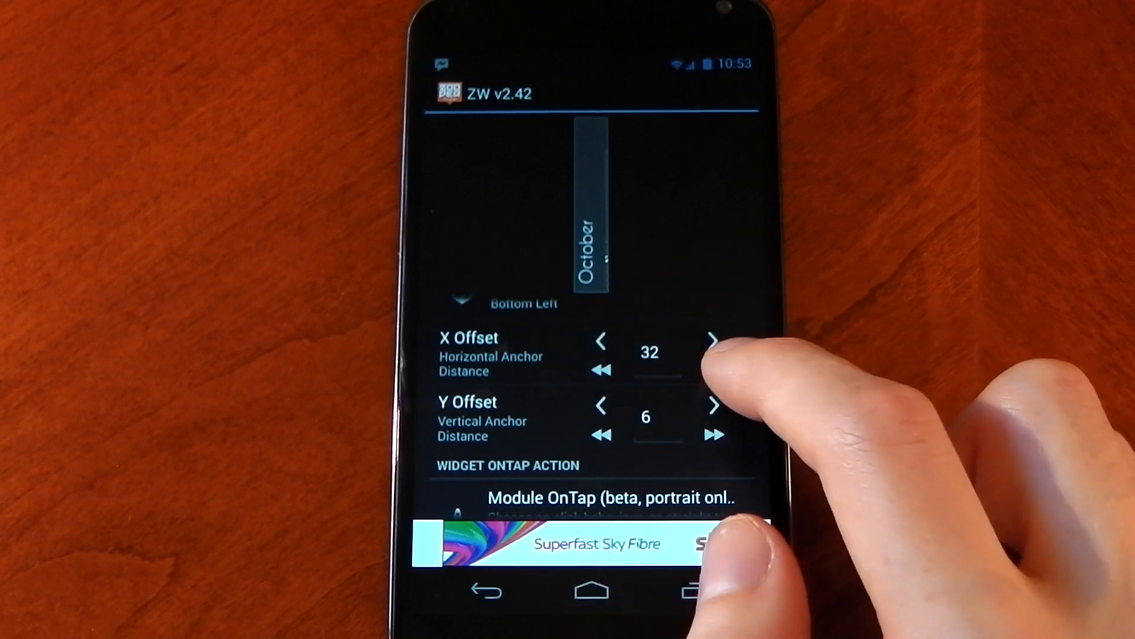
scroll(down, 3)
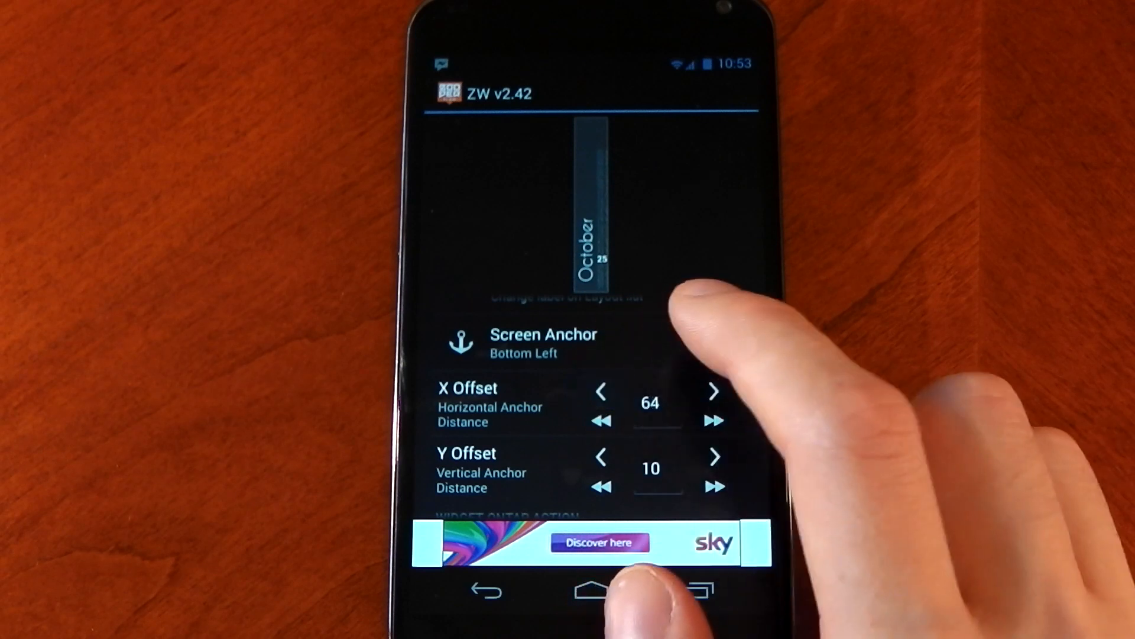
click(713, 457)
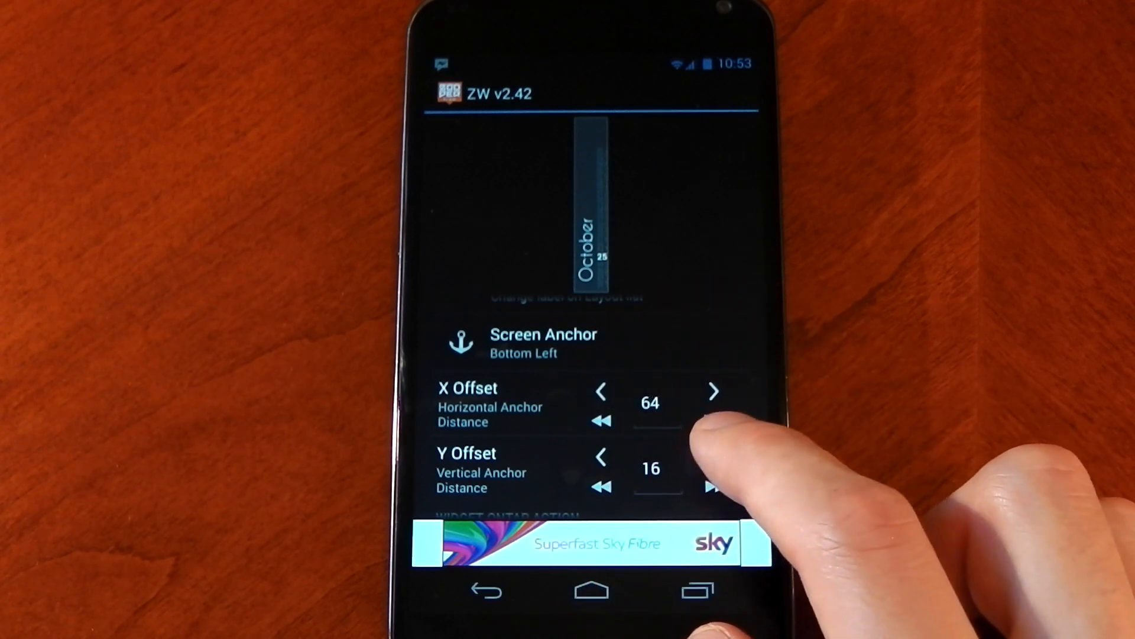
click(712, 487)
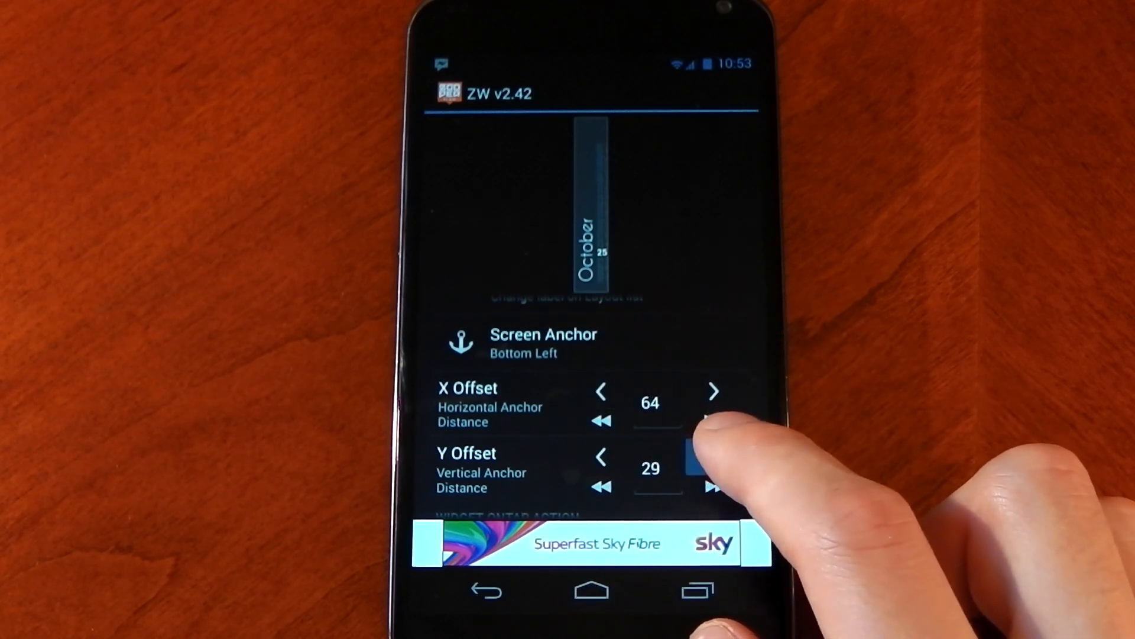
click(714, 458)
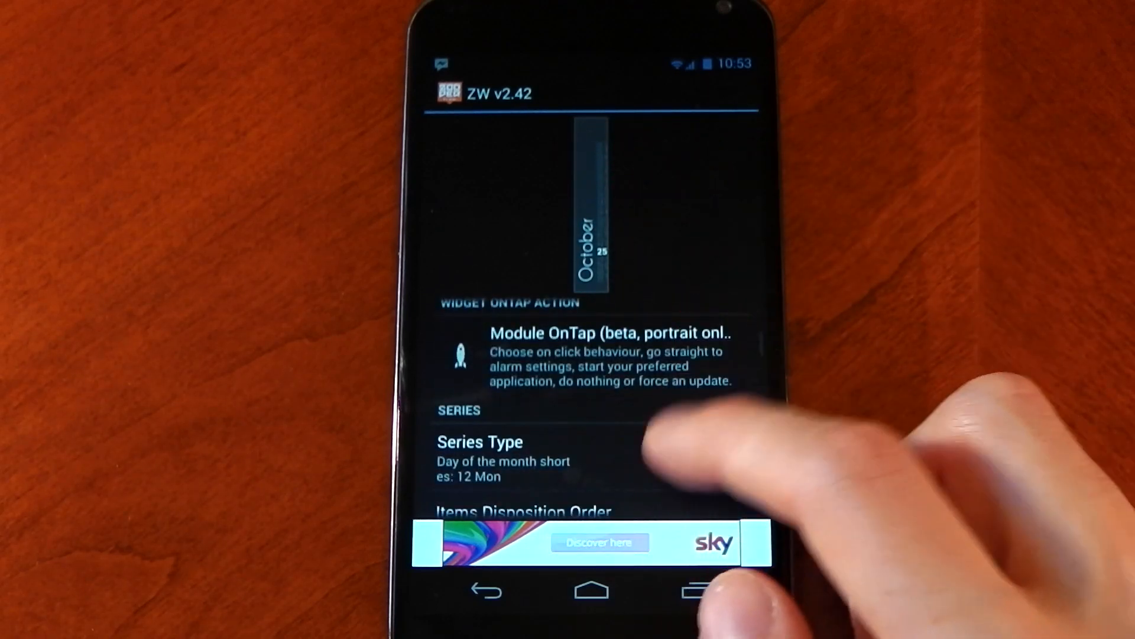
Switch the series to Day of the month numbers, nudge X/Y offsets, set spacing 2.
click(479, 442)
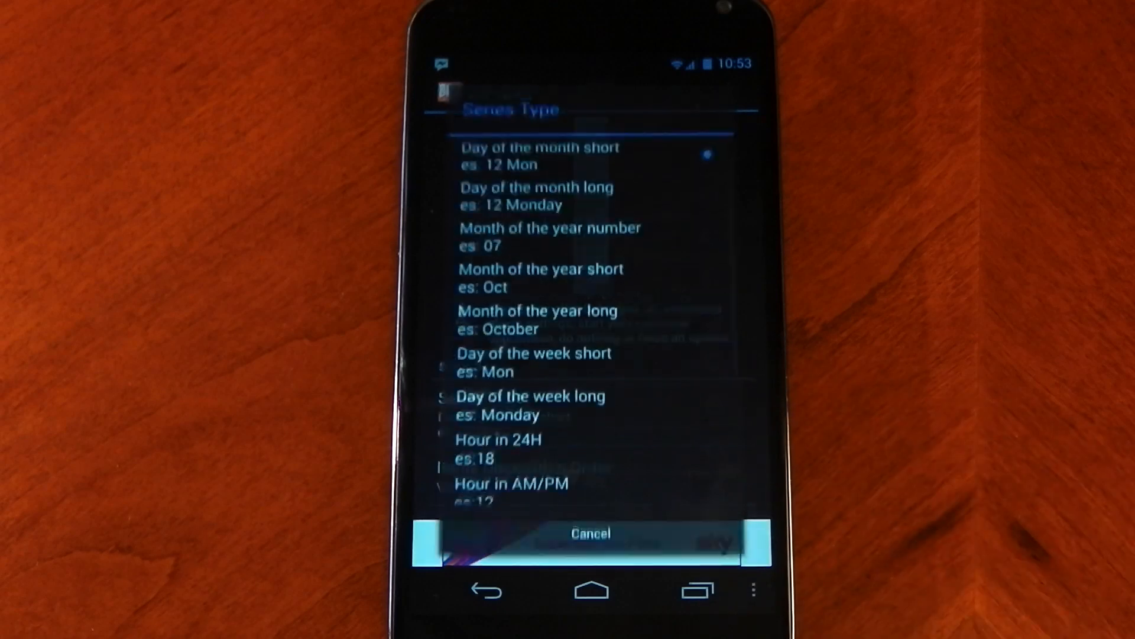
scroll(down, 3)
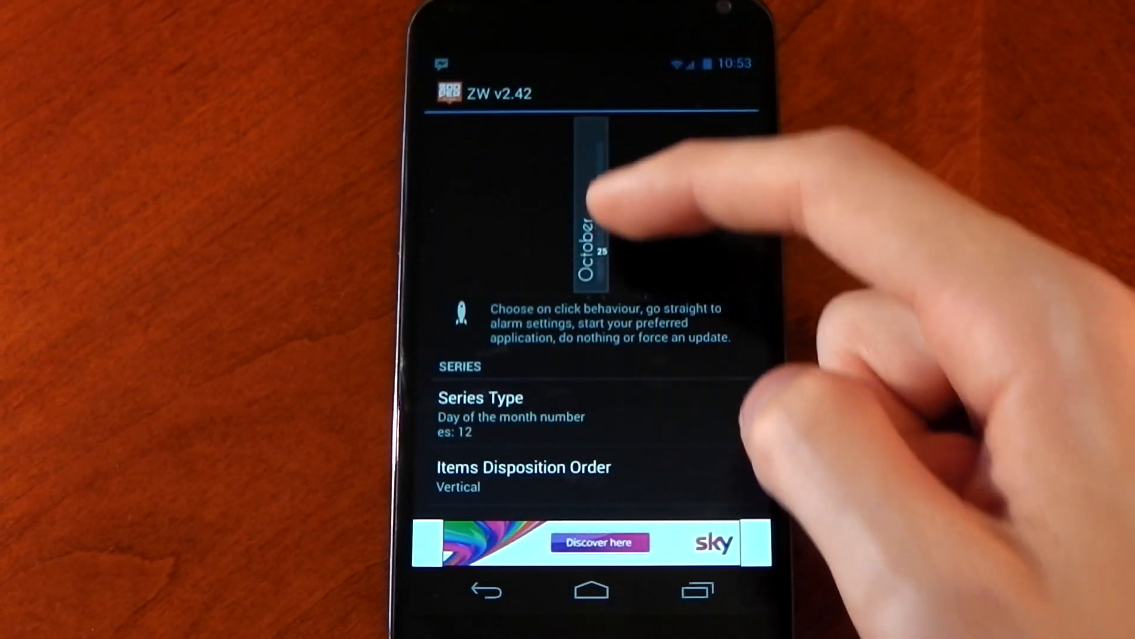
mouse_move(637, 354)
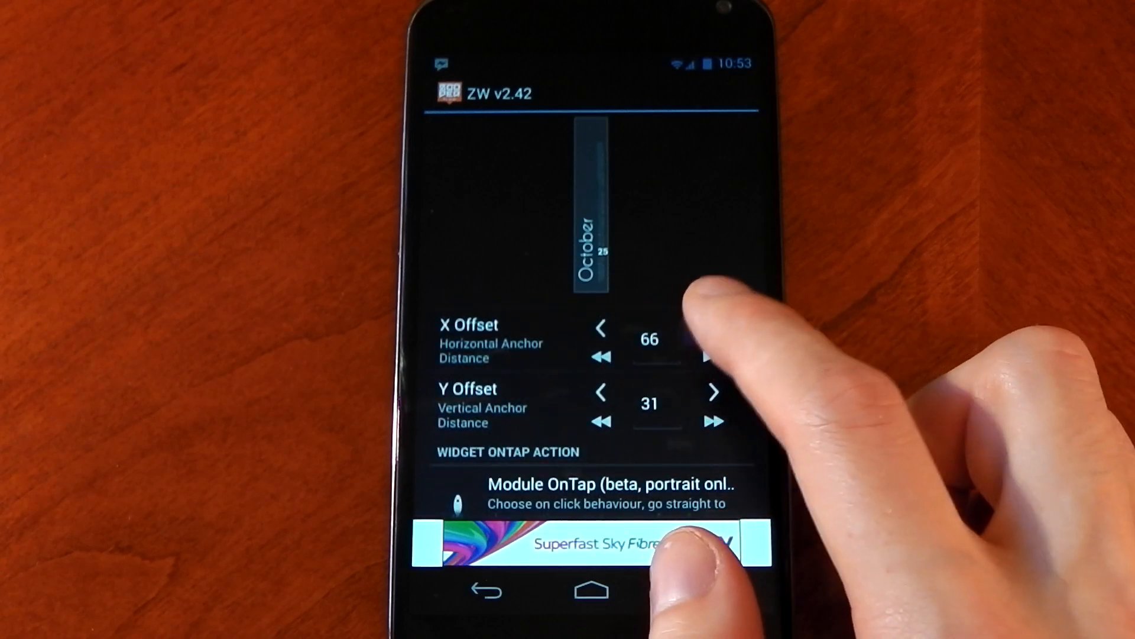
click(600, 327)
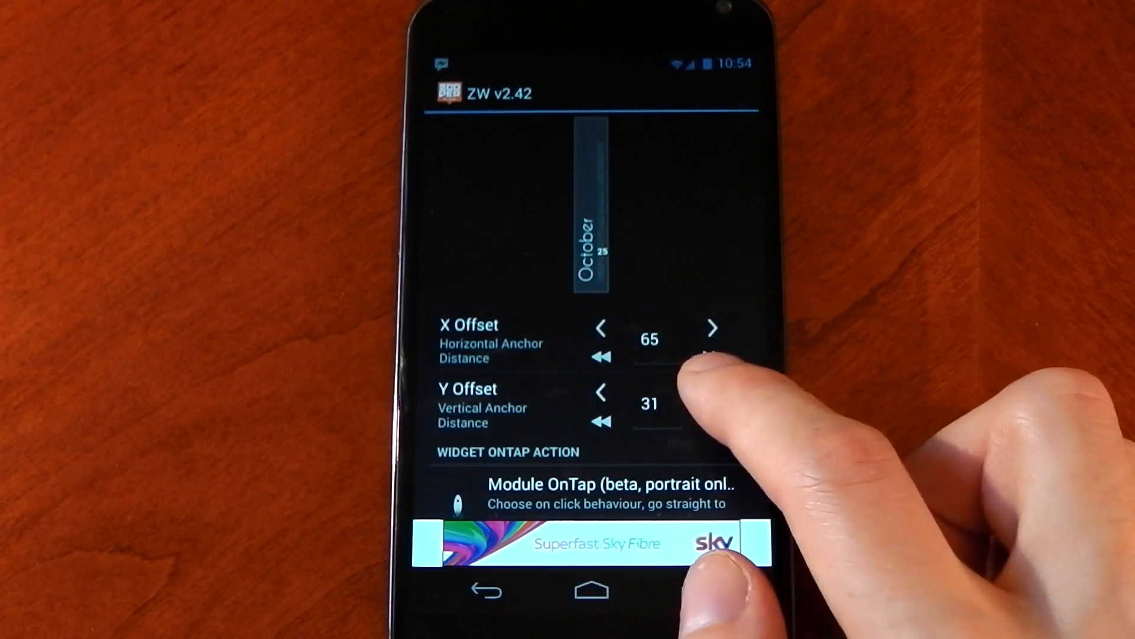
click(713, 392)
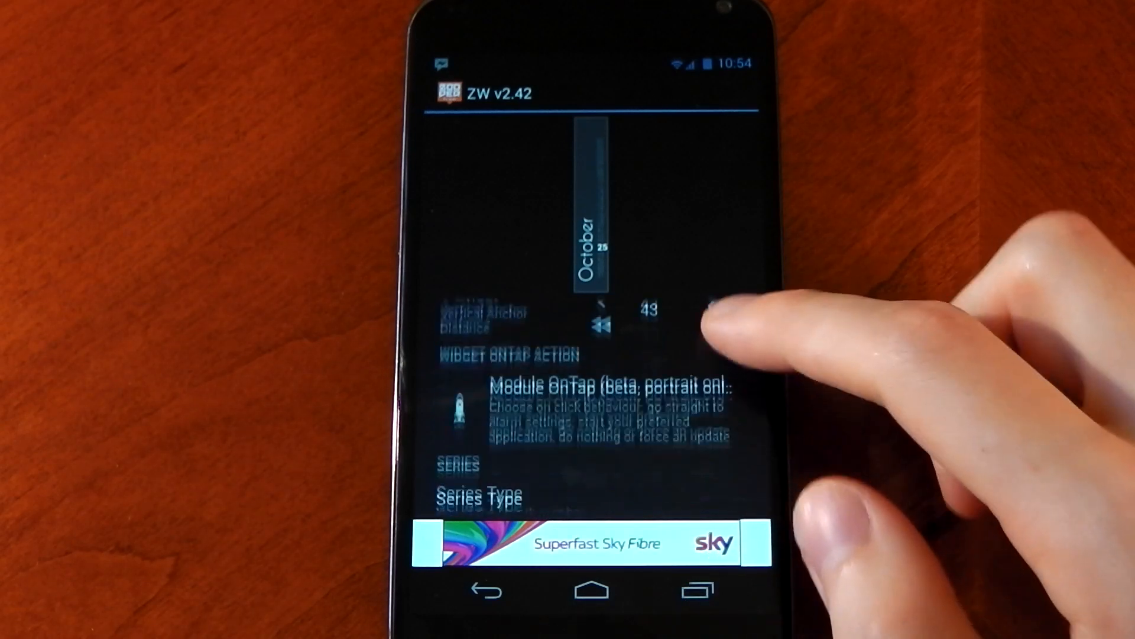
scroll(down, 3)
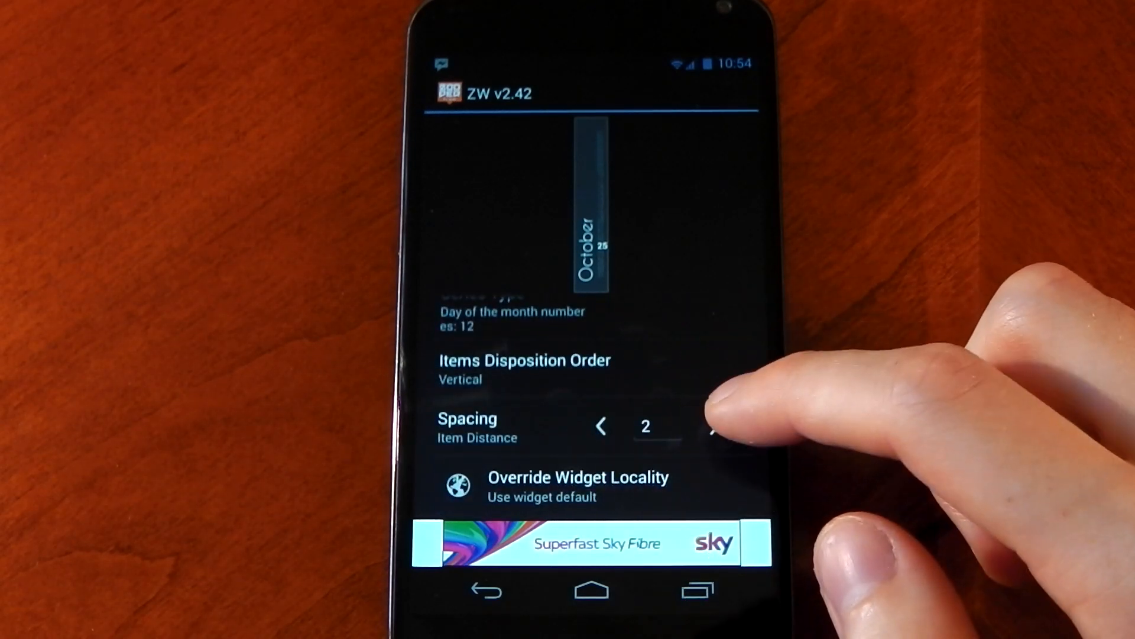
click(713, 425)
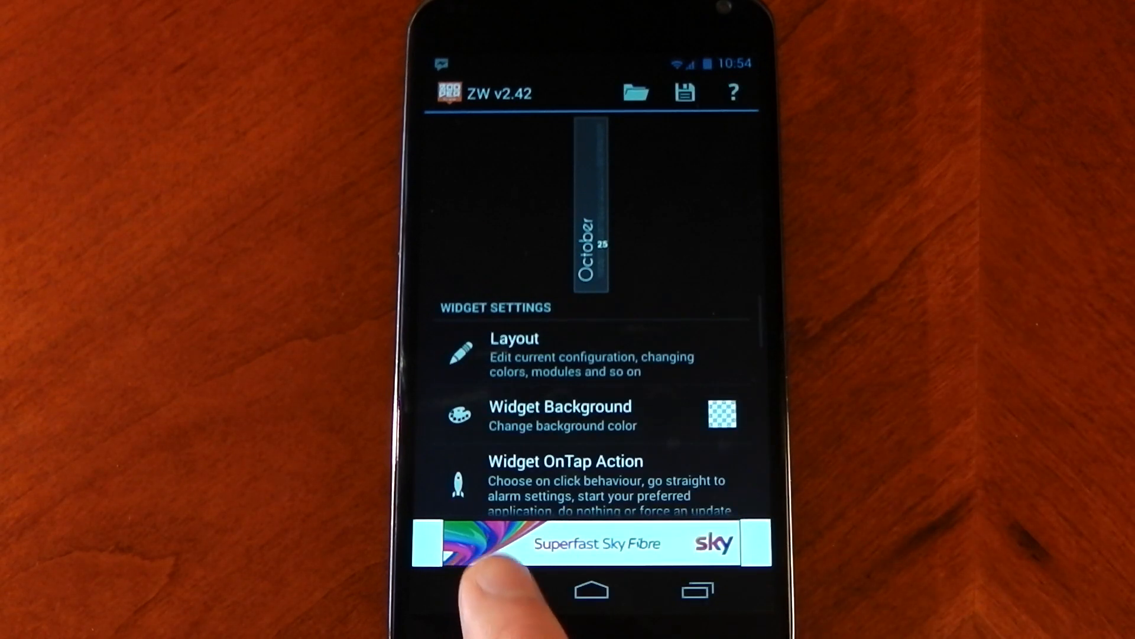
Check Look and feel Animation Speed, keep it at Nova, and return home.
click(490, 589)
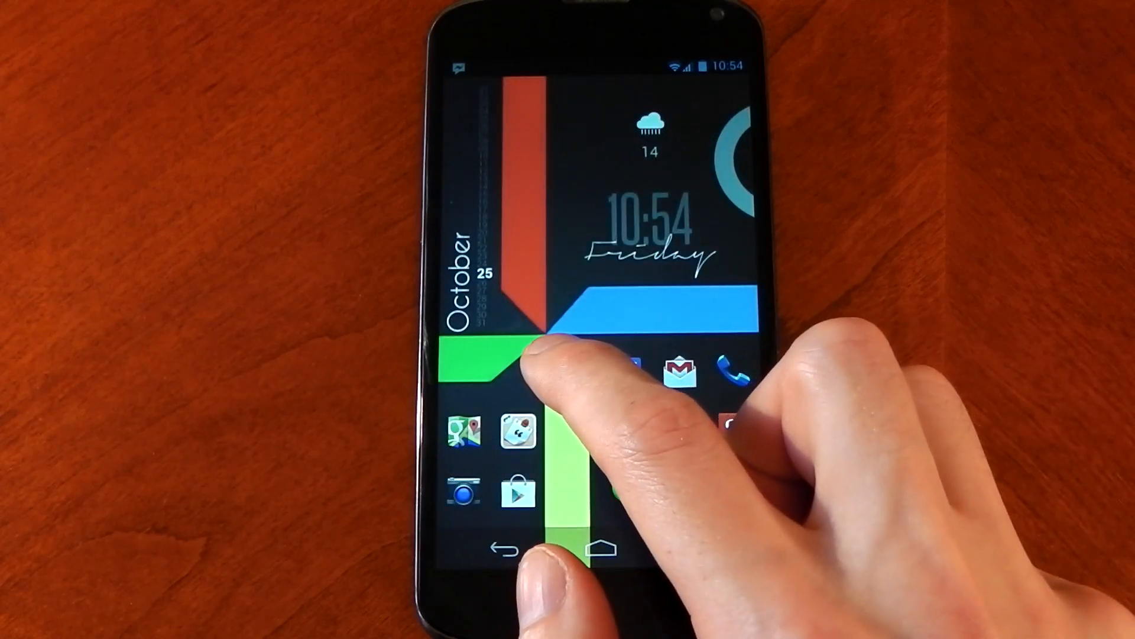
click(557, 355)
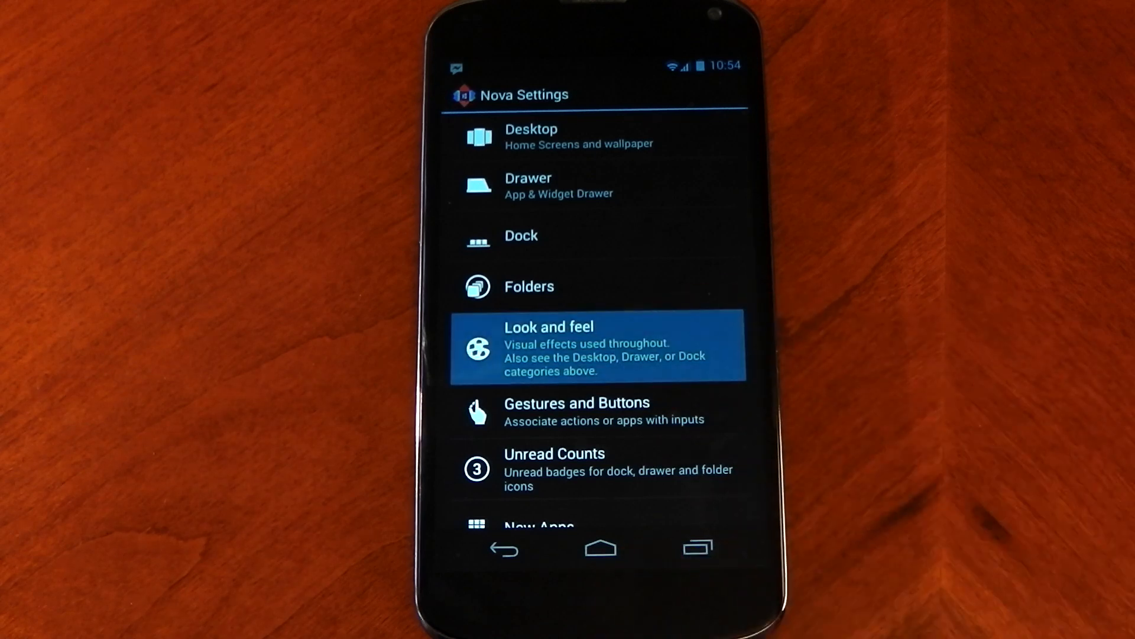
click(597, 348)
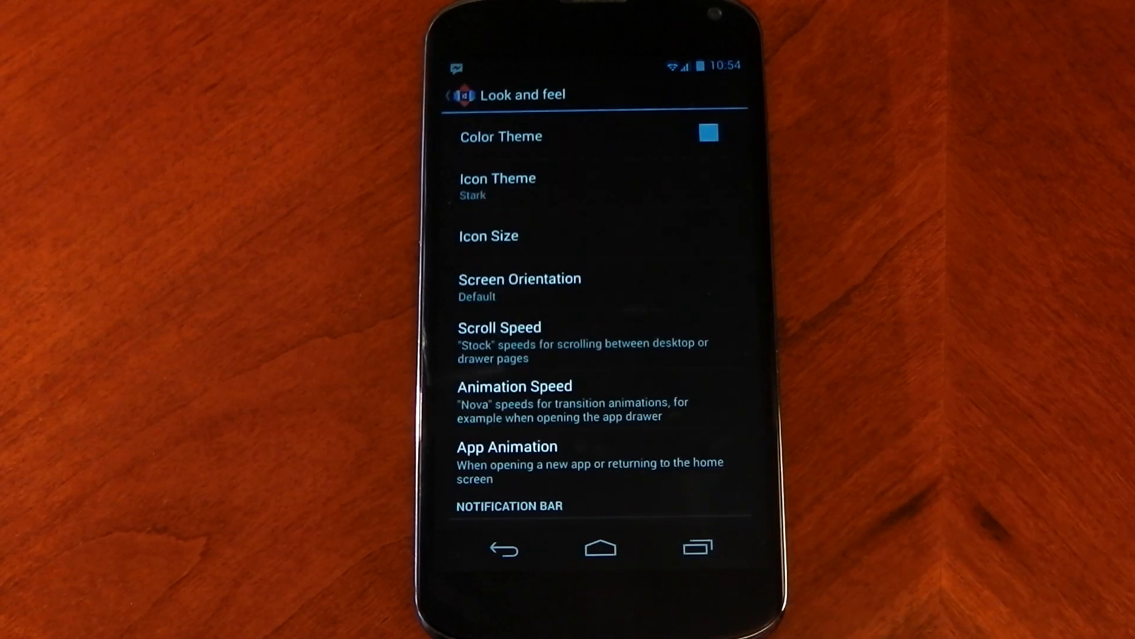
click(489, 235)
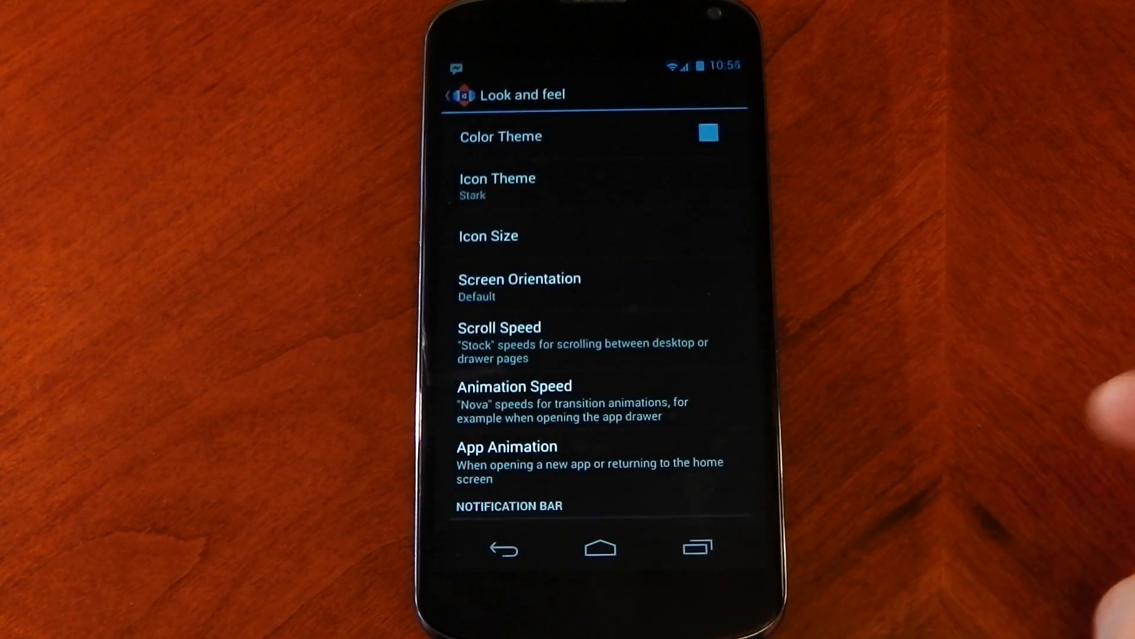
click(514, 386)
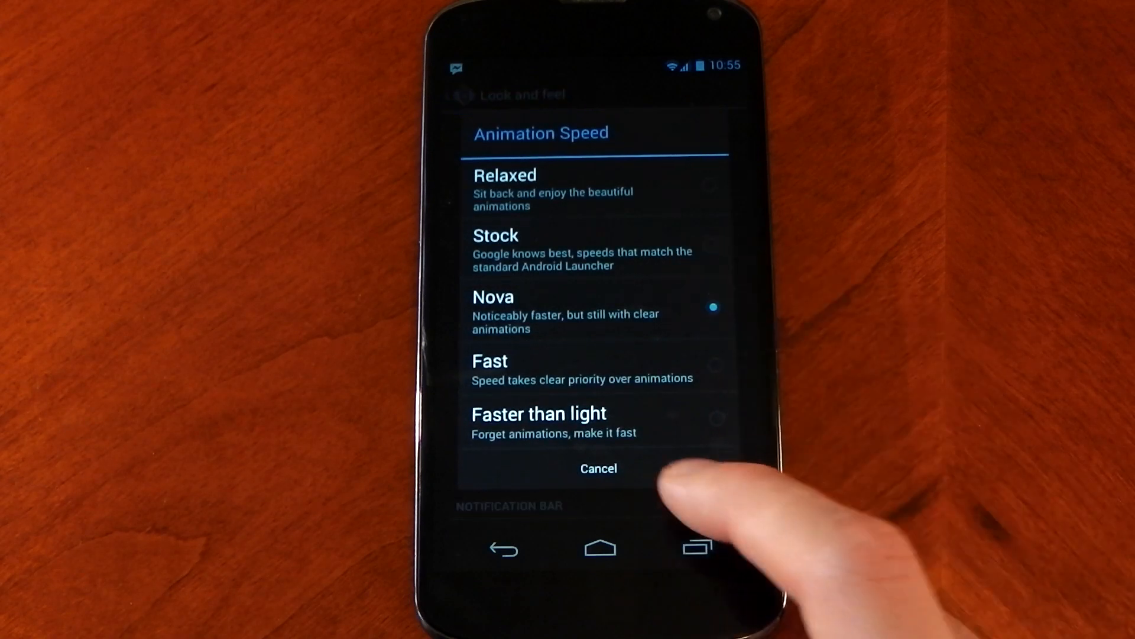
click(598, 468)
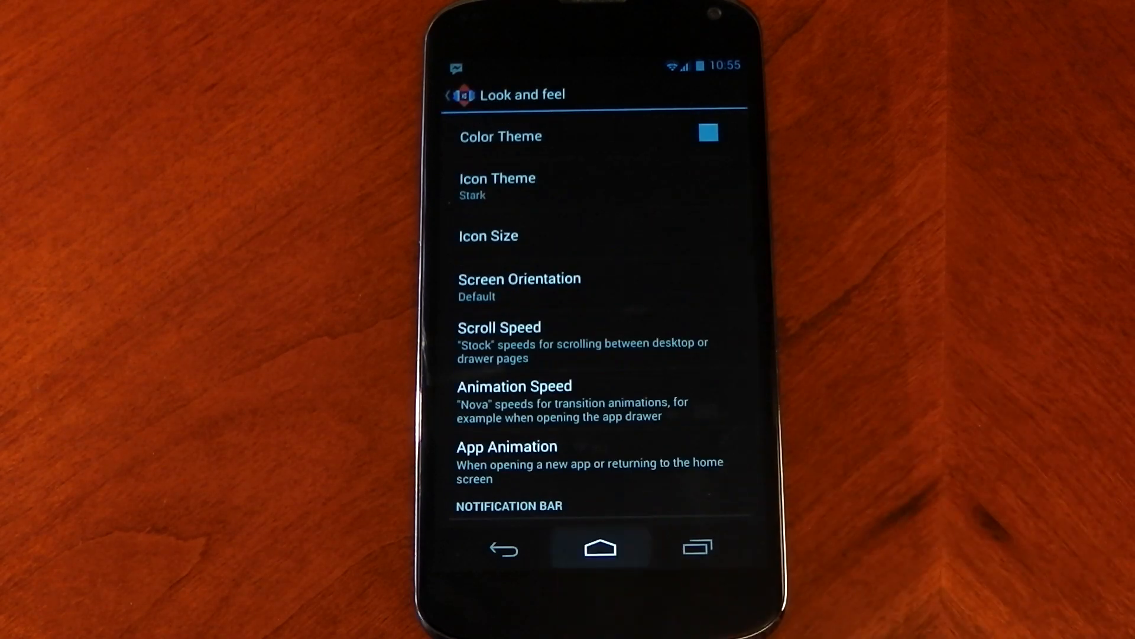
click(599, 548)
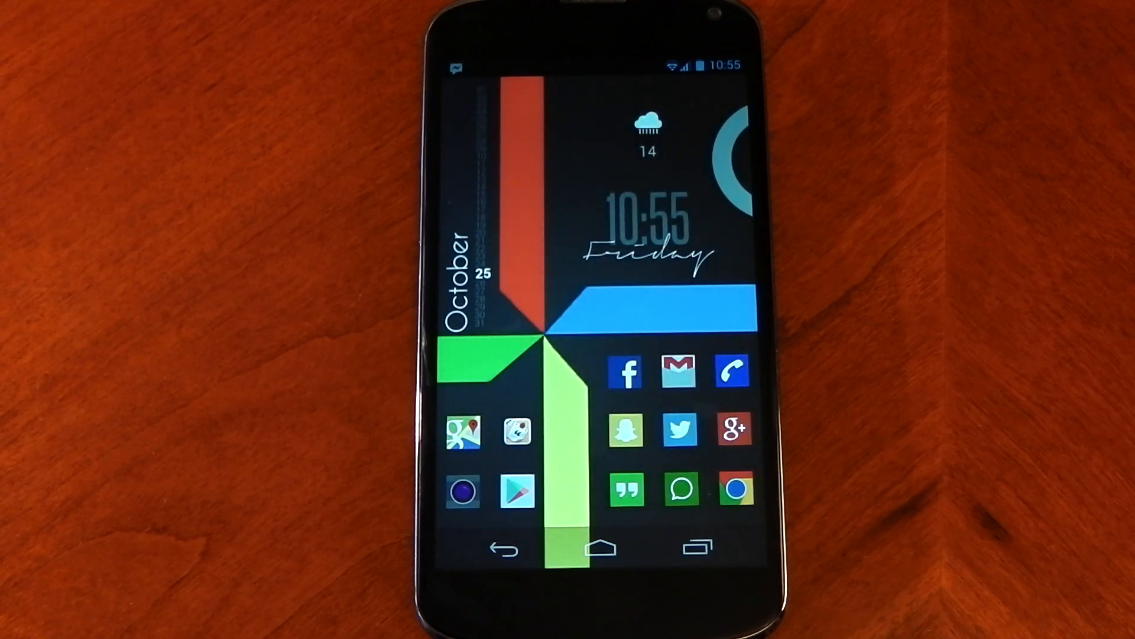